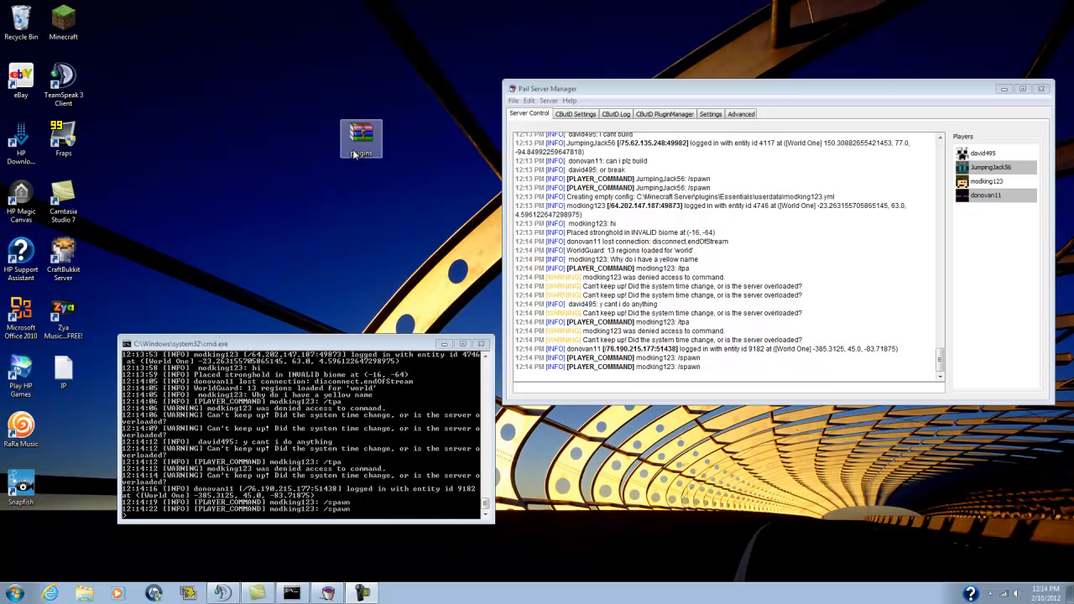
{"action": "mouse_move", "coordinate": [361, 152]}
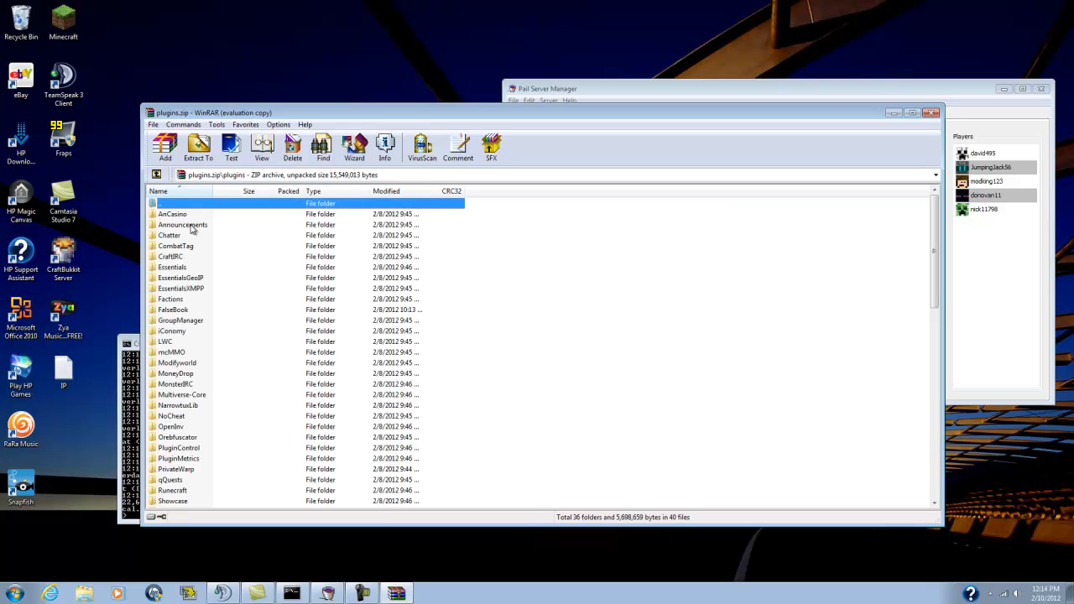
Step: Browse Computer to OS (C:) and open the Minecraft Server folder
{"action": "scroll", "scroll_direction": "down", "scroll_amount": 3}
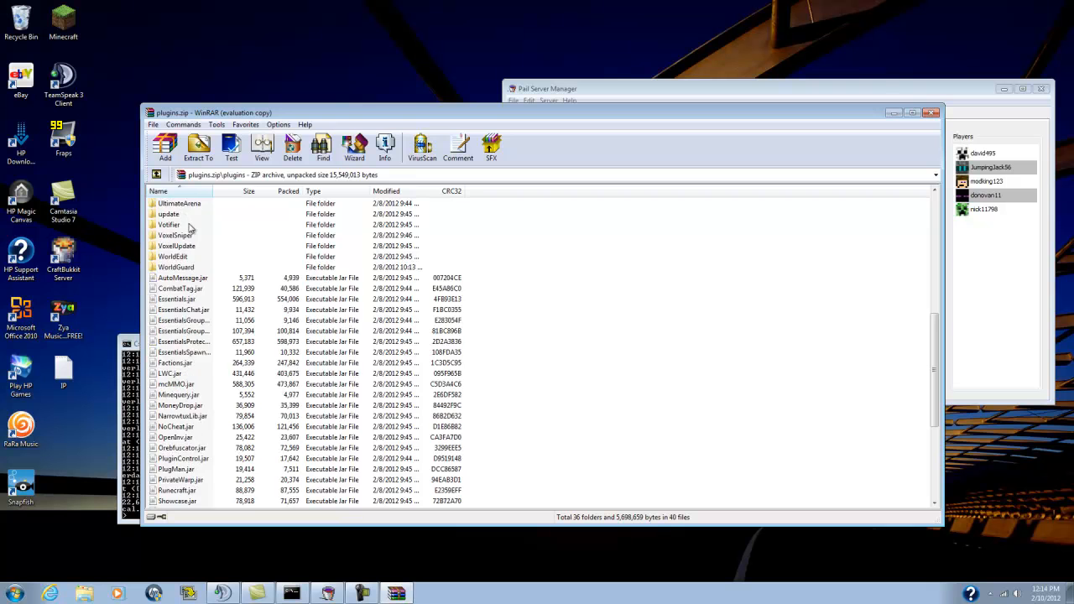
{"action": "scroll", "scroll_direction": "down", "scroll_amount": 3}
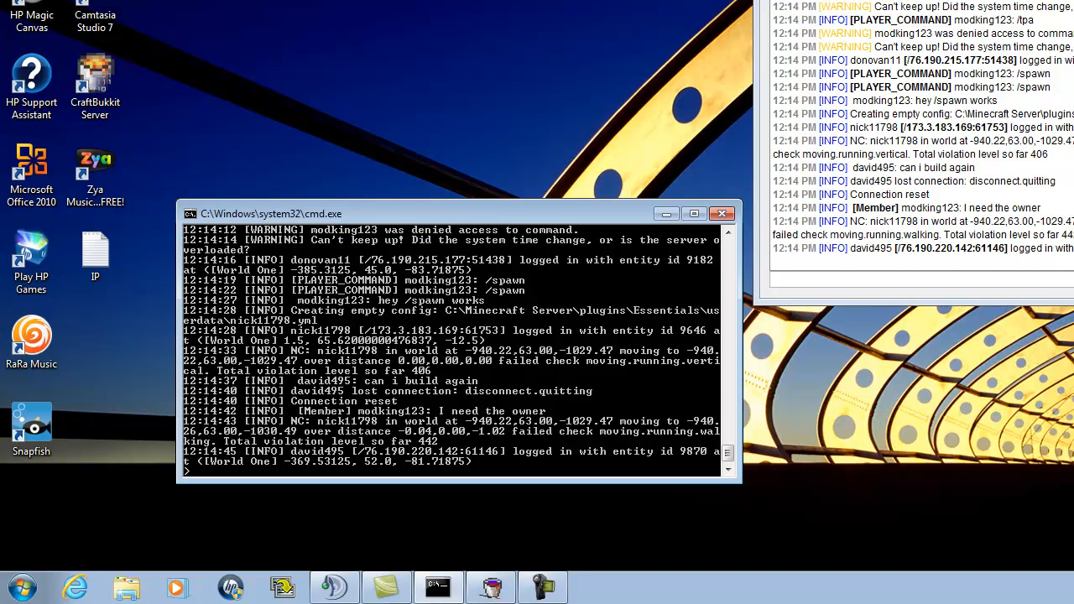
{"action": "left_click", "coordinate": [21, 587]}
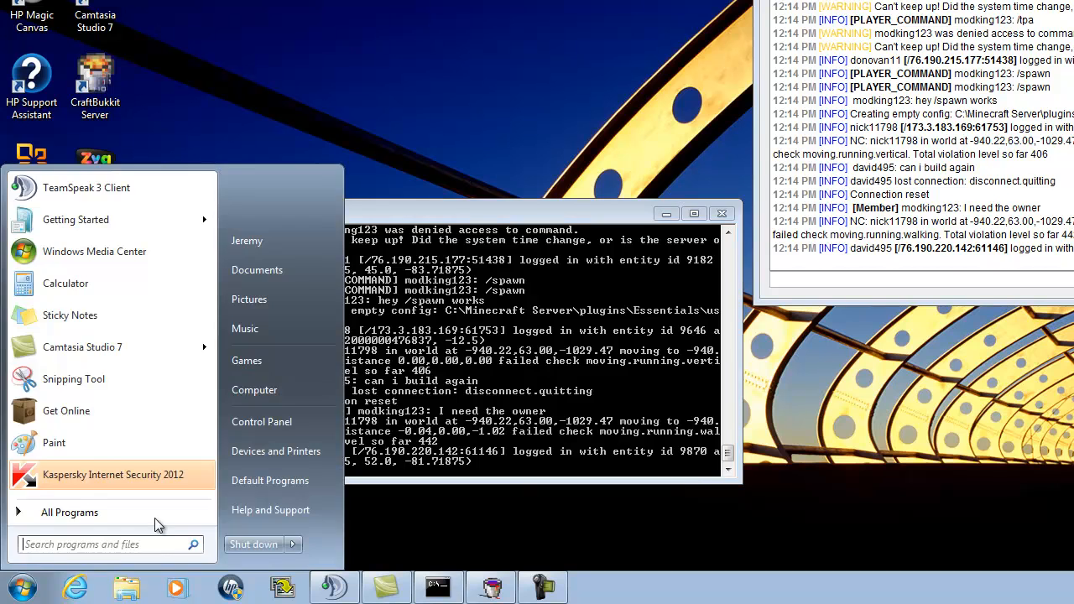
{"action": "left_click", "coordinate": [255, 390]}
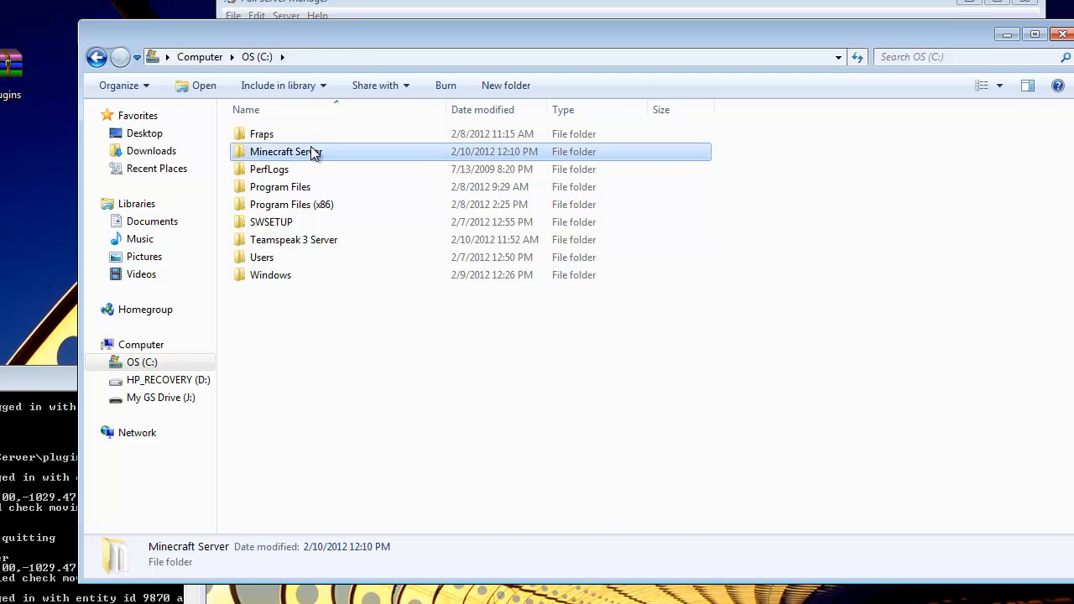
{"action": "double_click", "coordinate": [287, 151]}
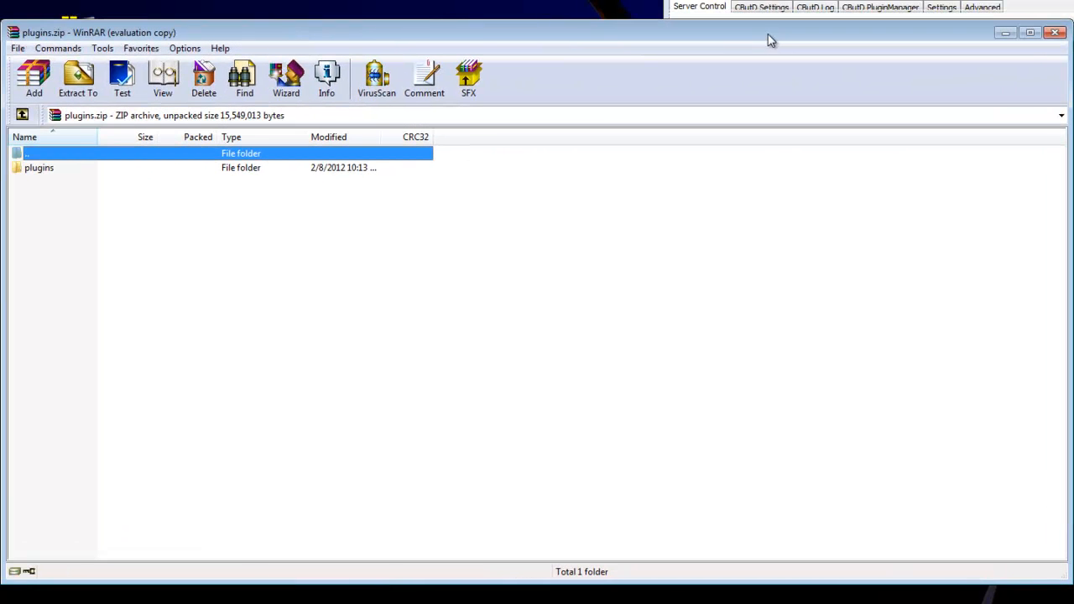
Step: Select the top-level plugins folder inside the WinRAR archive
{"action": "left_click", "coordinate": [38, 167]}
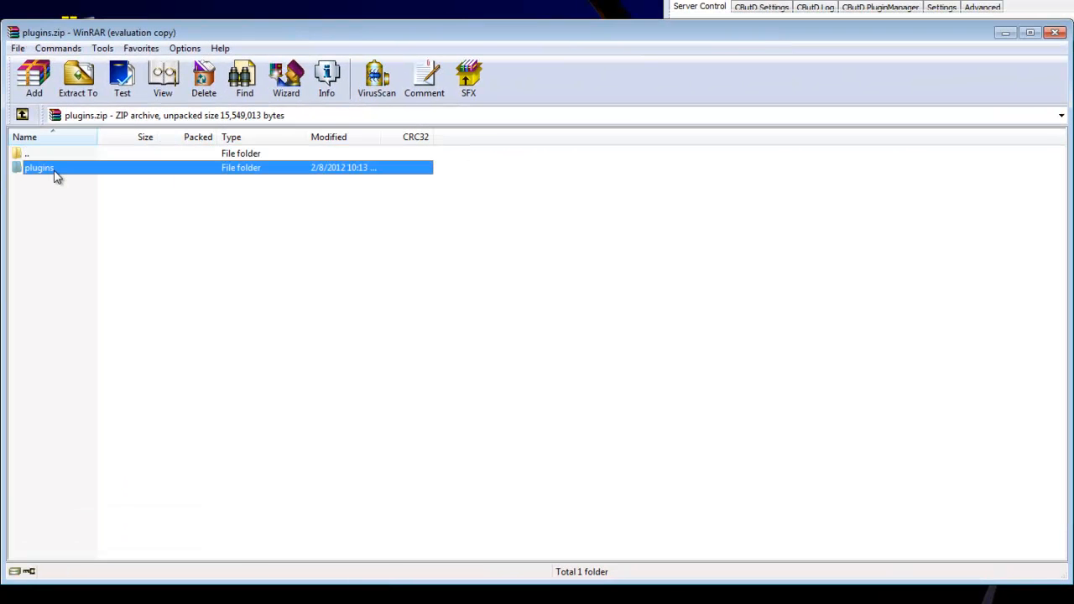
{"action": "left_click", "coordinate": [38, 167]}
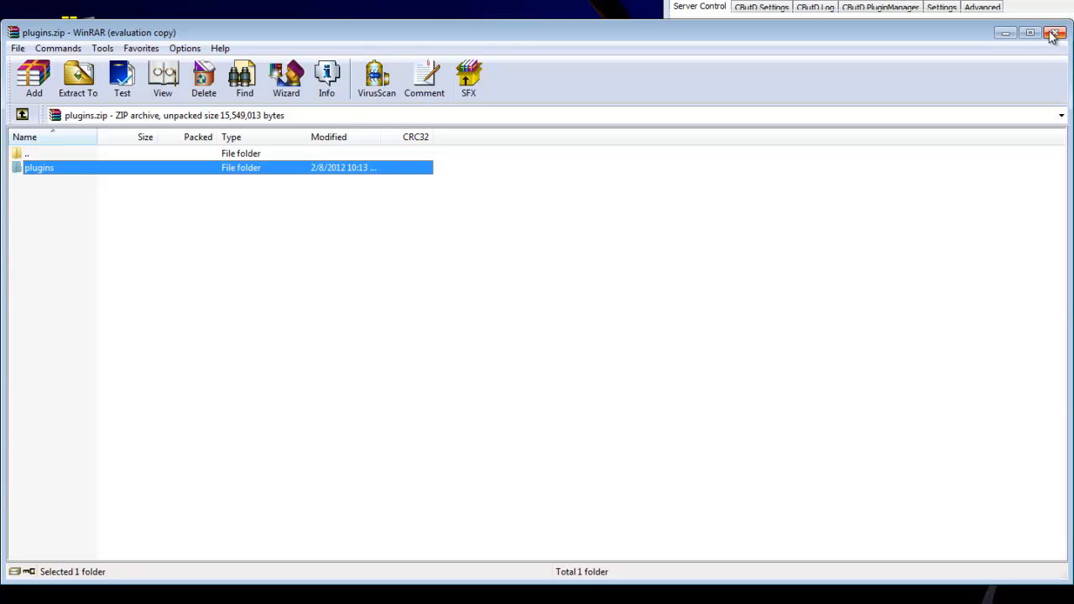
{"action": "mouse_move", "coordinate": [1054, 36]}
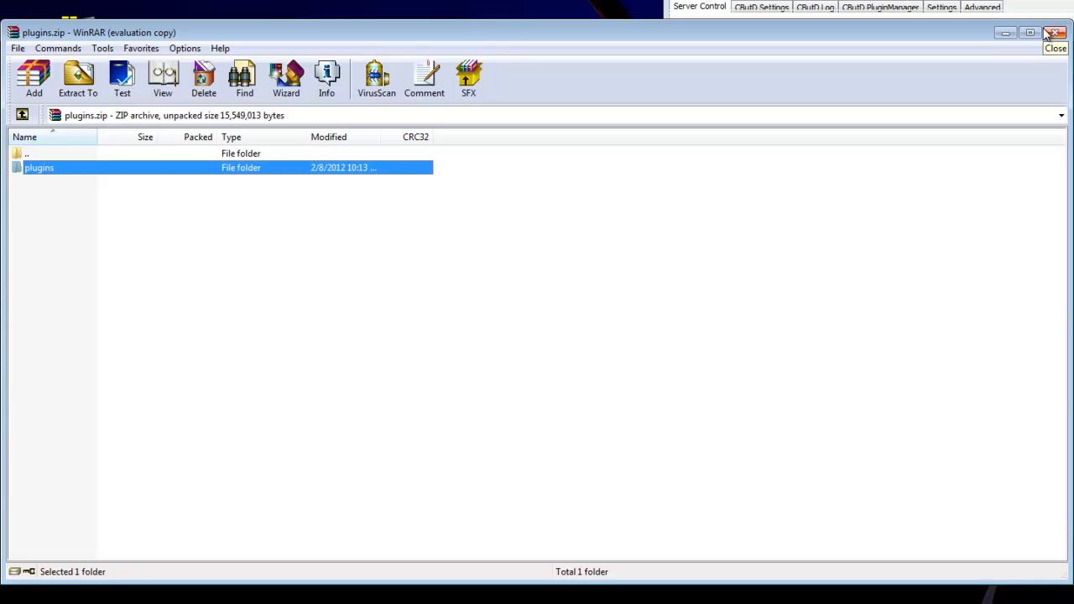
{"action": "mouse_move", "coordinate": [470, 188]}
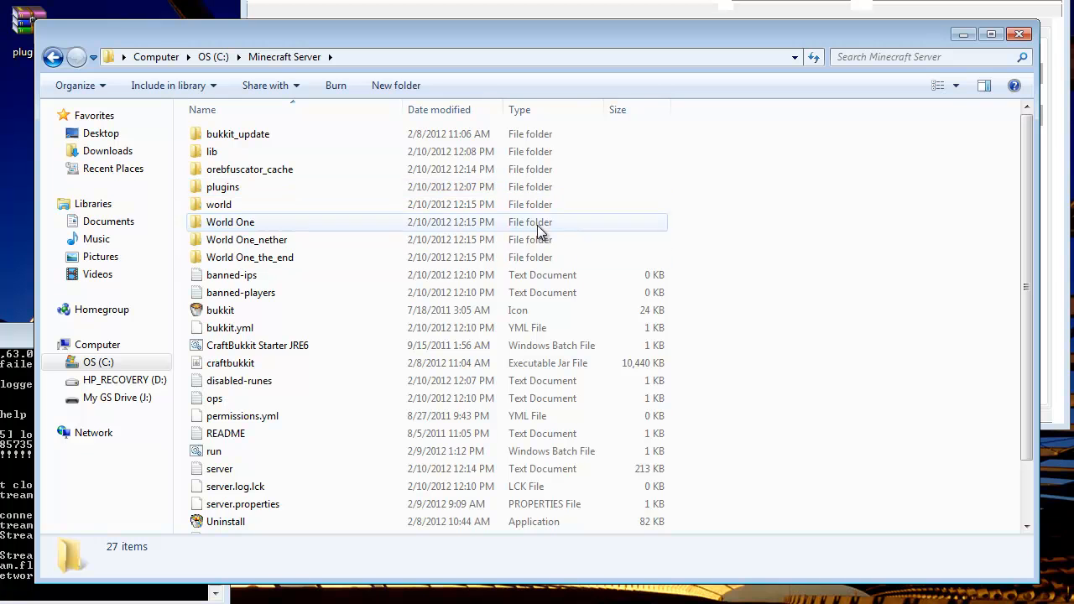
{"action": "mouse_move", "coordinate": [369, 234]}
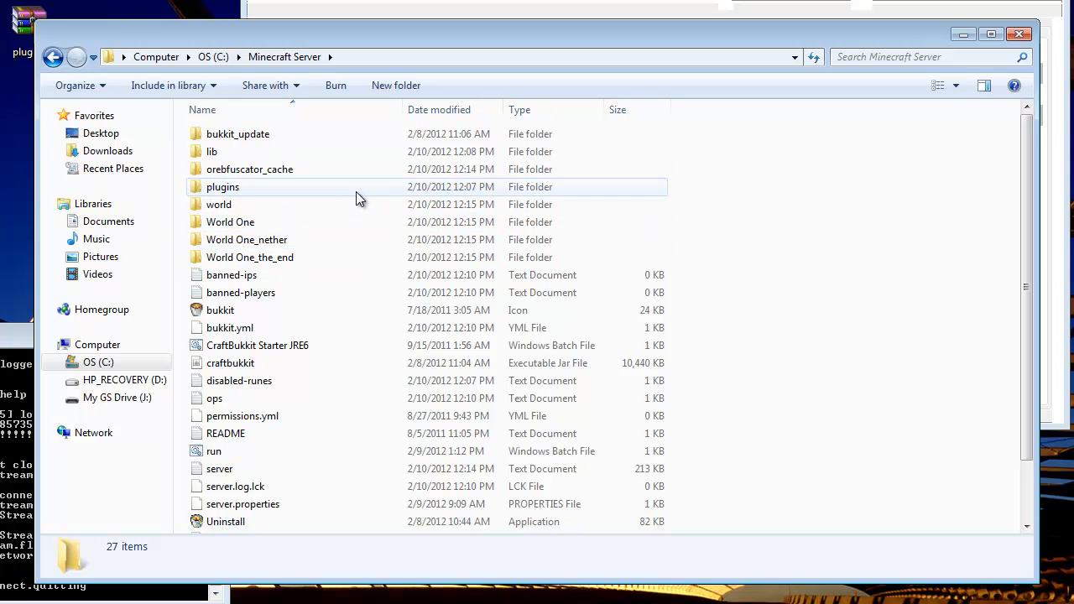
{"action": "mouse_move", "coordinate": [445, 169]}
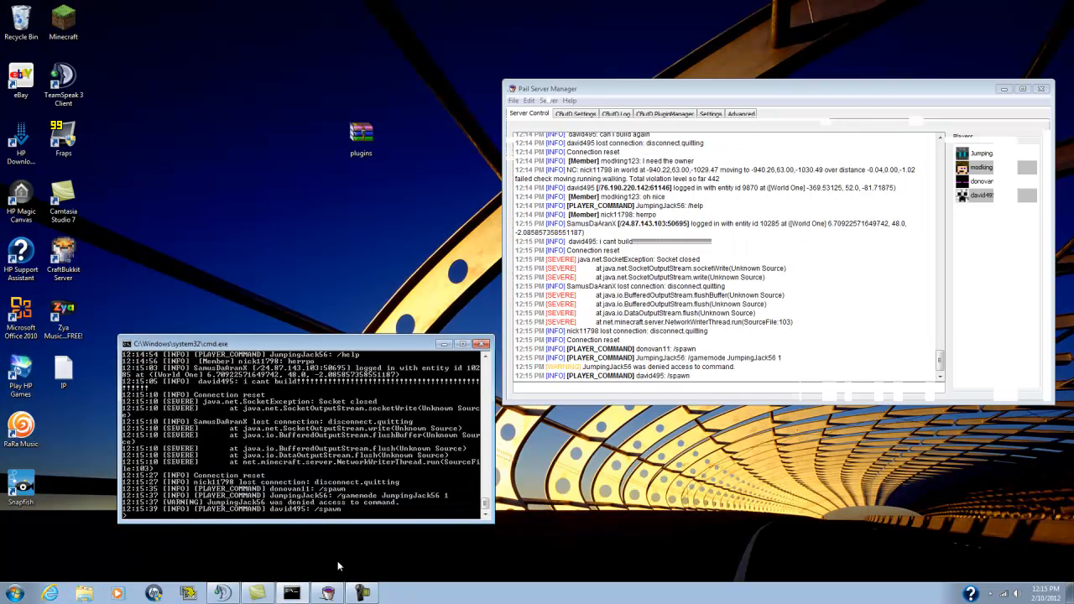
Step: Log into Minecraft, join the localhost server and run /plugins in chat
{"action": "double_click", "coordinate": [63, 21]}
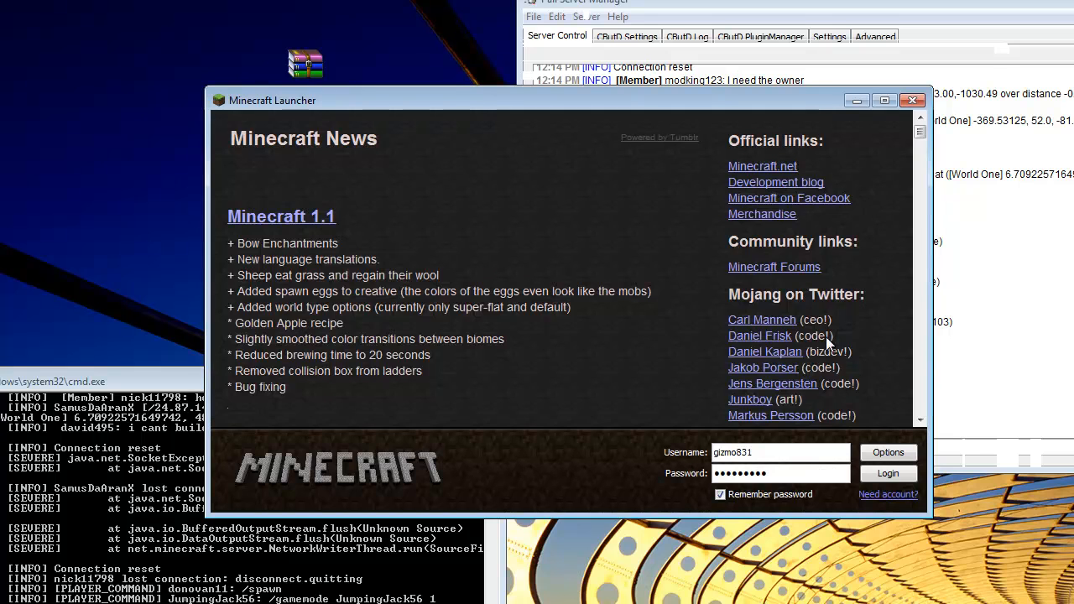
{"action": "left_click", "coordinate": [887, 473]}
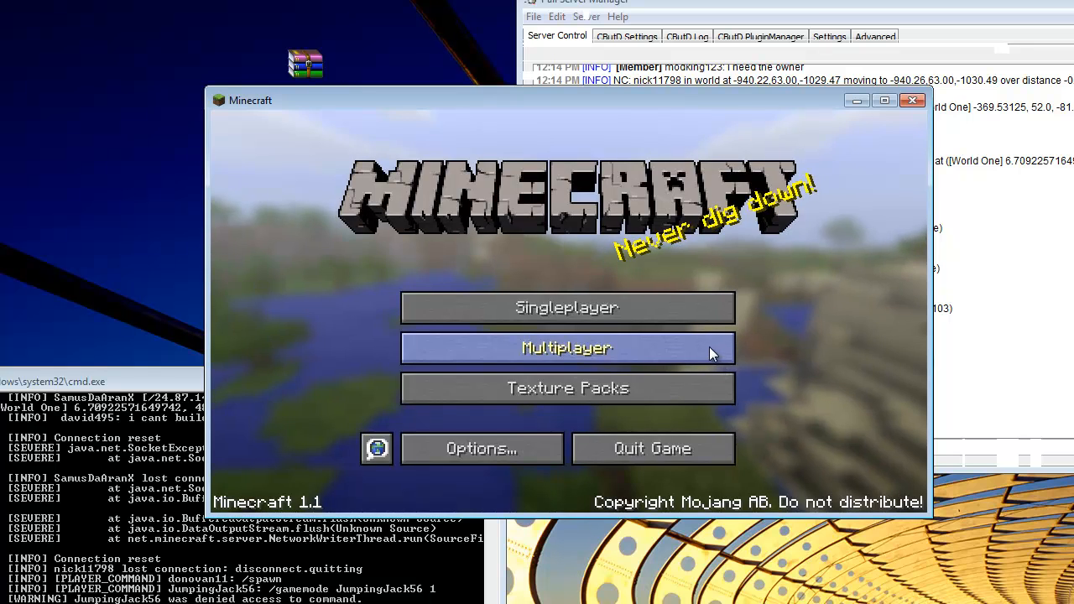
{"action": "left_click", "coordinate": [567, 348]}
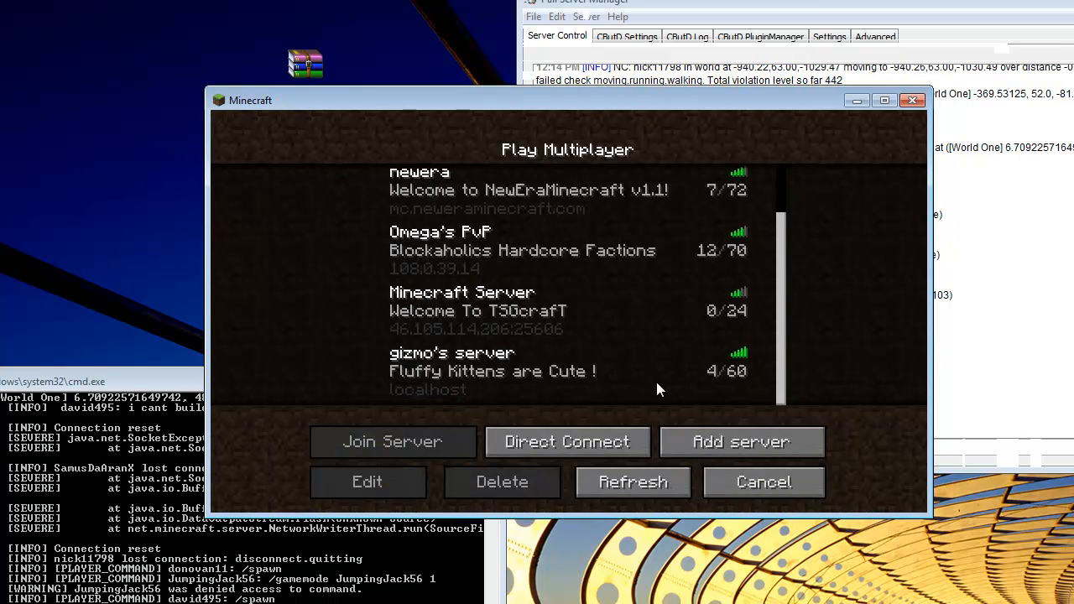
{"action": "left_click", "coordinate": [392, 441]}
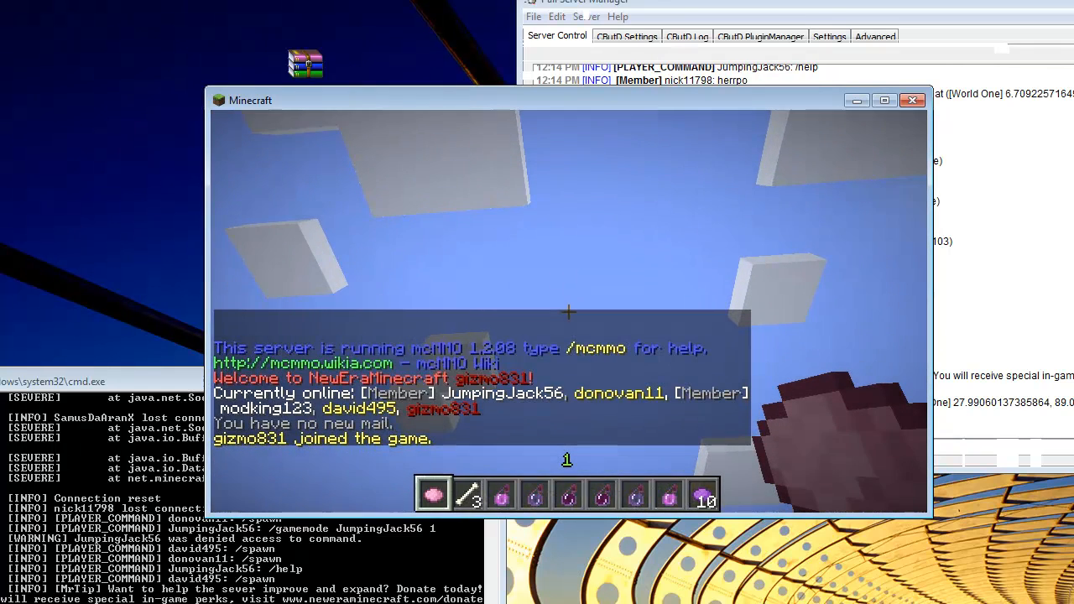
{"action": "type", "text": "/plugi"}
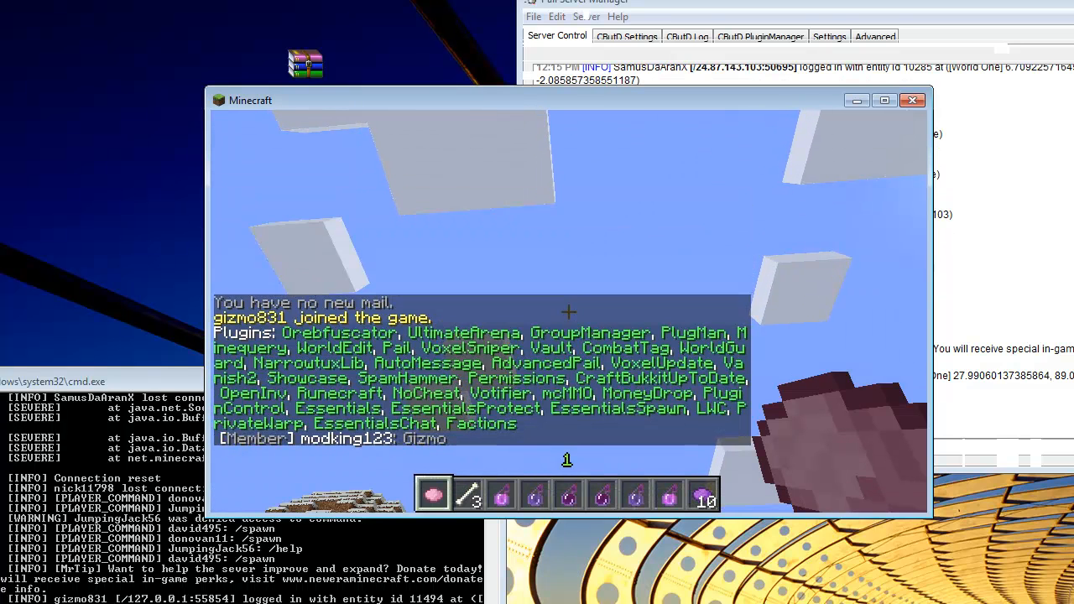
{"action": "key", "text": "Escape"}
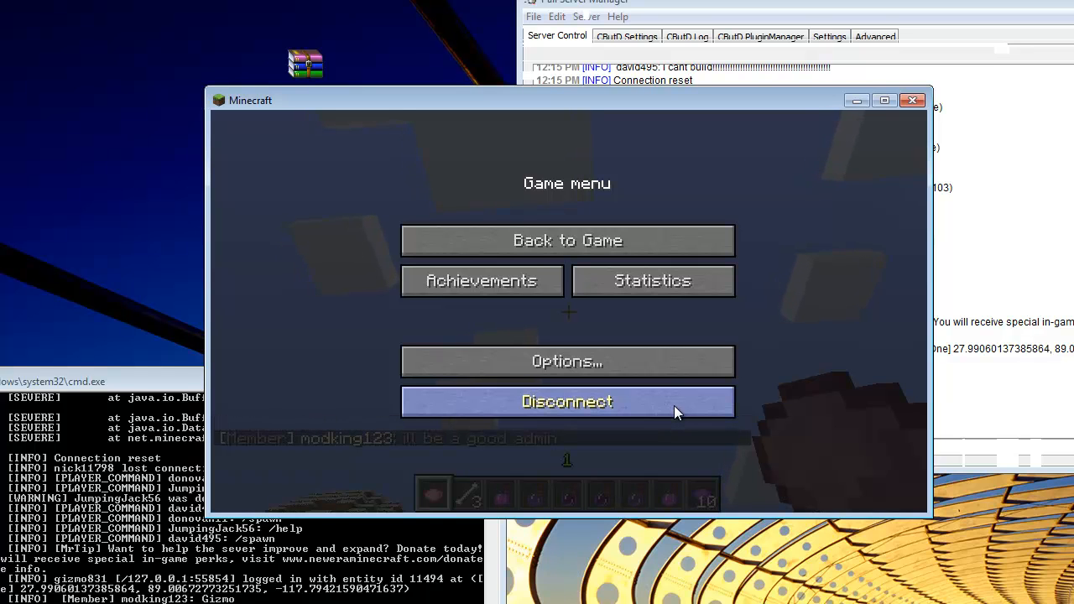
{"action": "mouse_move", "coordinate": [685, 416]}
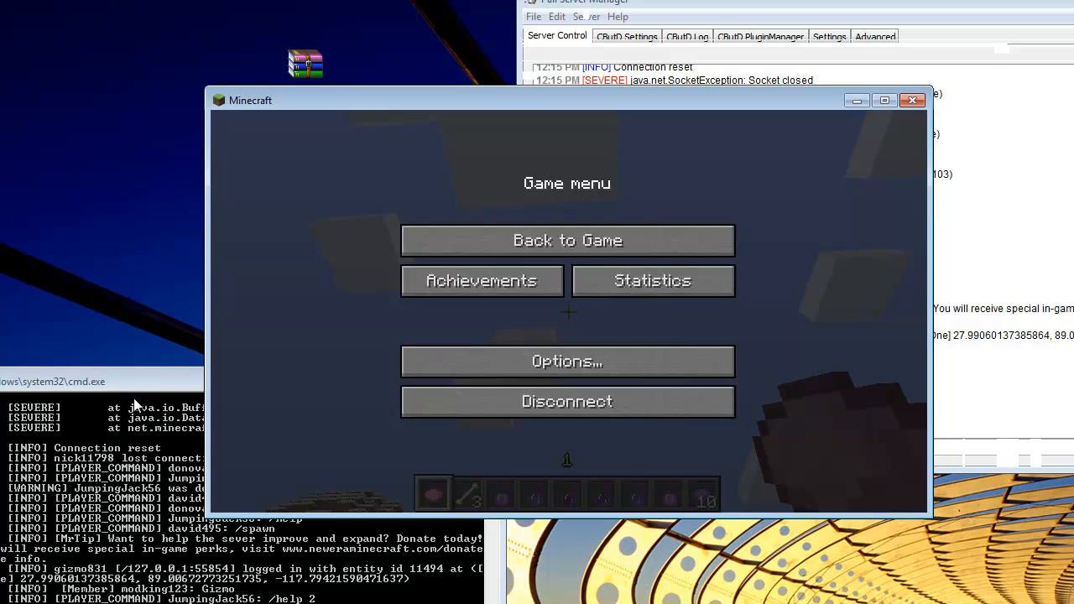
{"action": "left_click", "coordinate": [53, 382]}
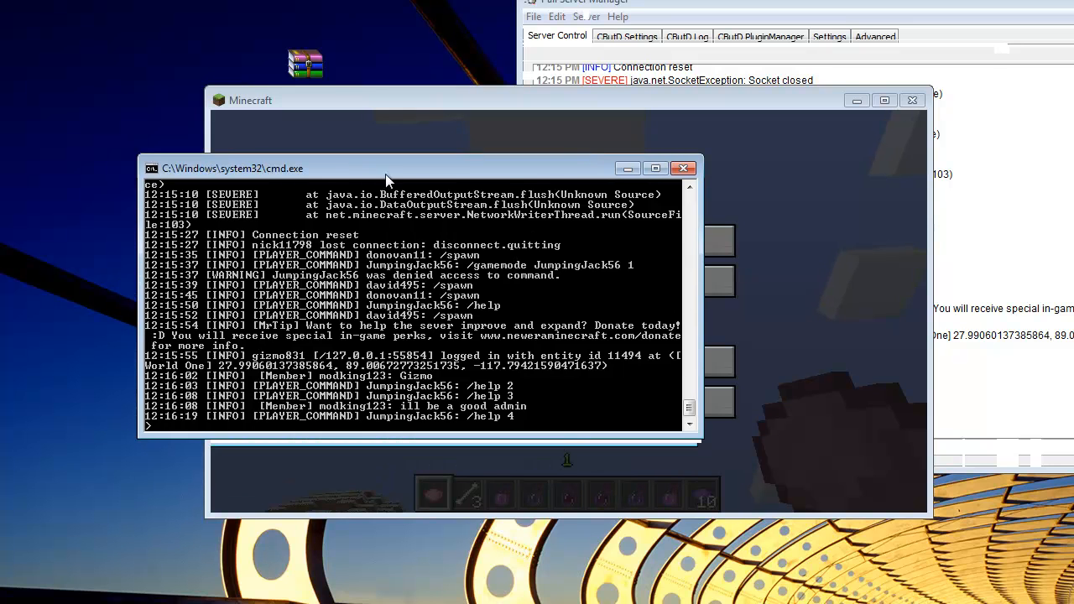
{"action": "left_click_drag", "start_coordinate": [225, 168], "coordinate": [247, 151]}
{"action": "type", "text": "manua"}
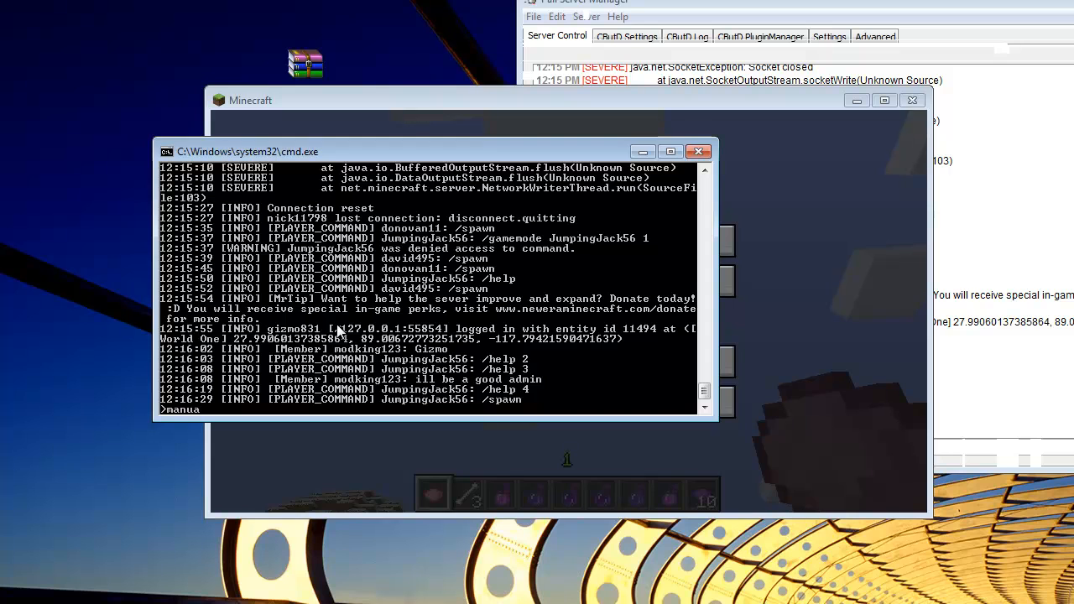
{"action": "type", "text": "dd"}
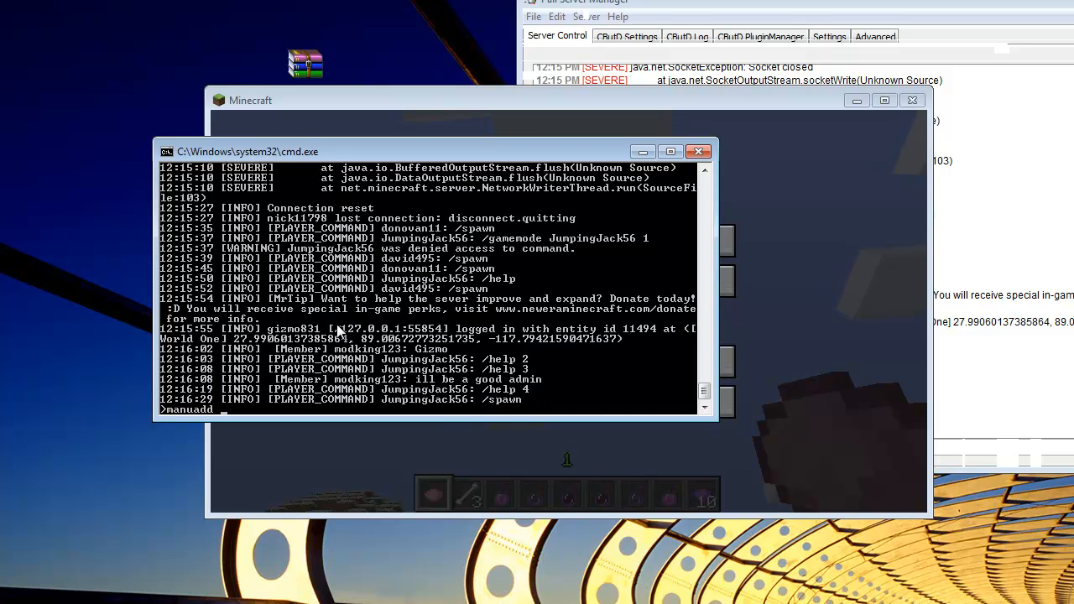
{"action": "type", "text": "gizmo831 0"}
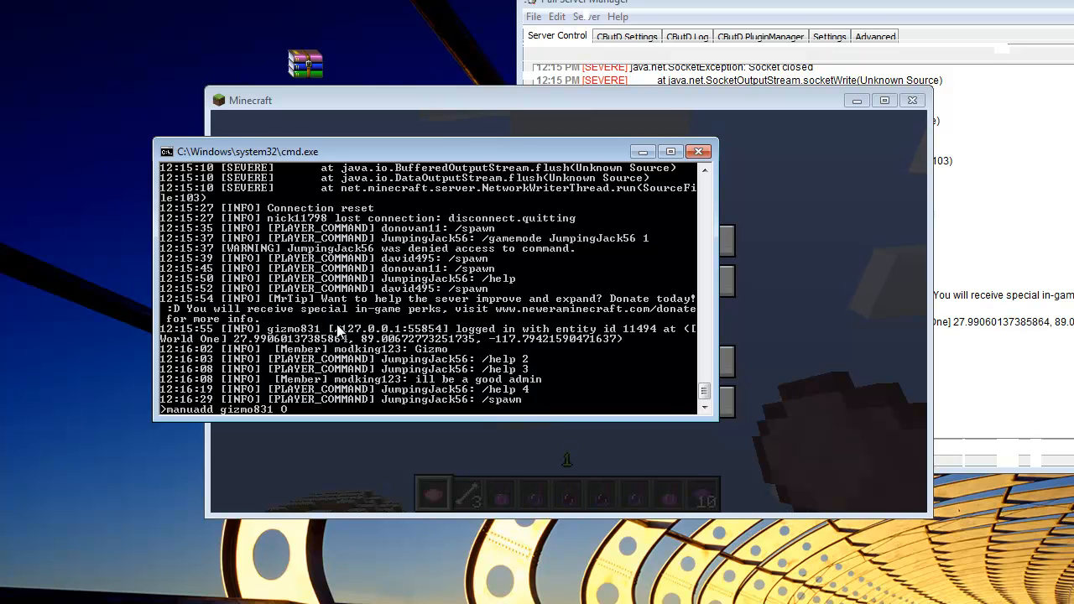
{"action": "type", "text": "wner"}
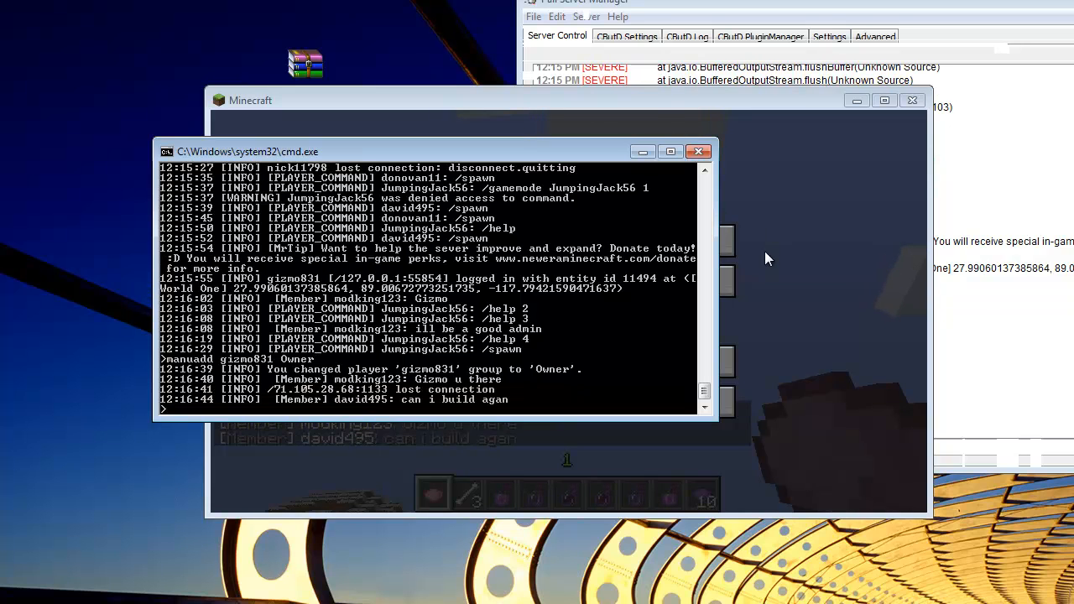
{"action": "mouse_move", "coordinate": [816, 292]}
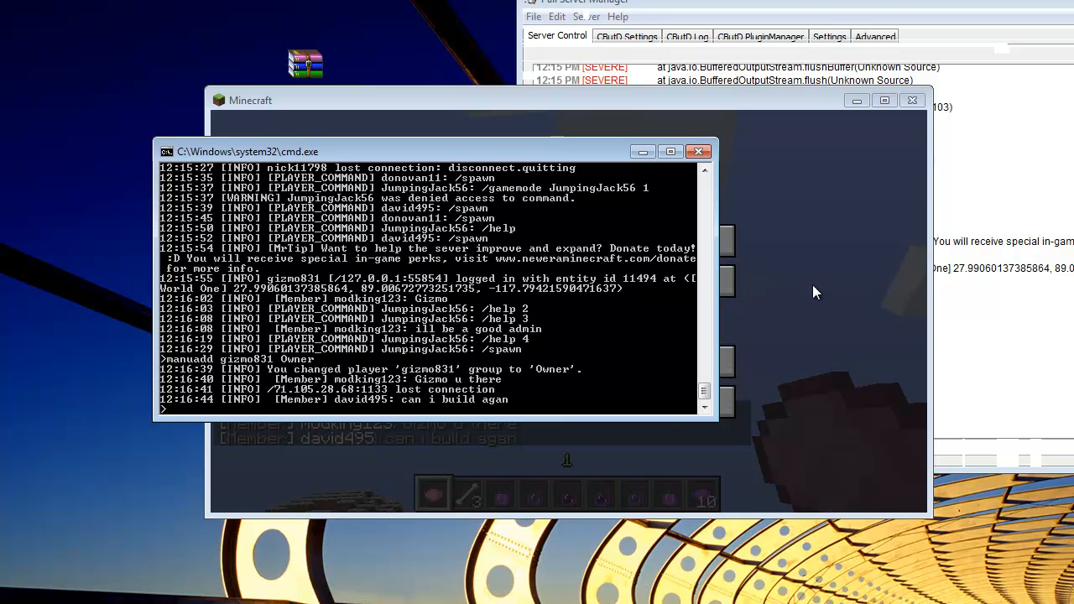